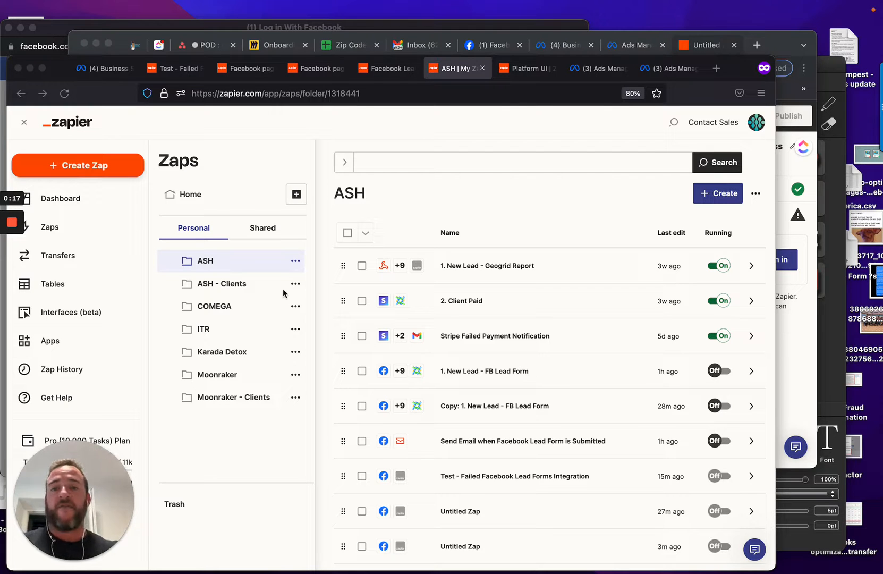
# Step: Scroll through the community thread's replies and screenshots about missing Facebook pages
pyautogui.click(245, 68)
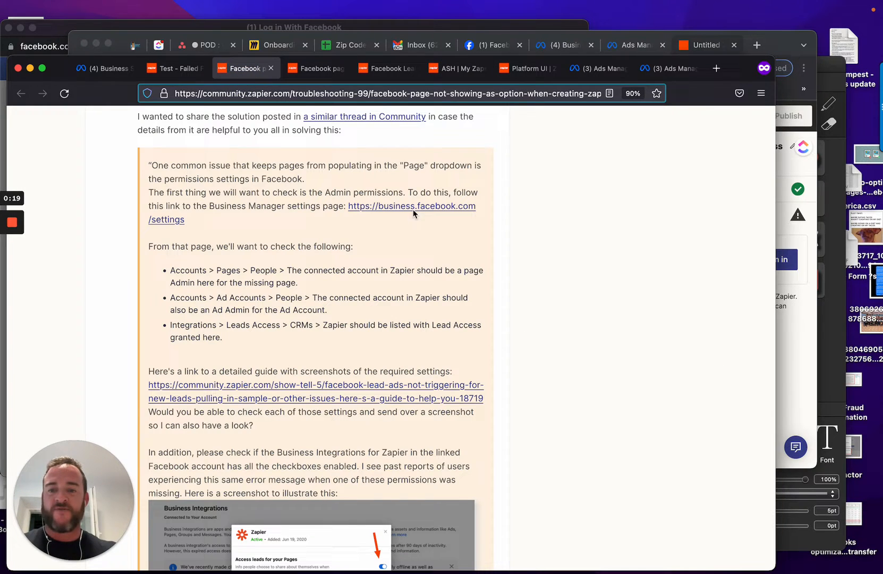
pyautogui.scroll(-3)
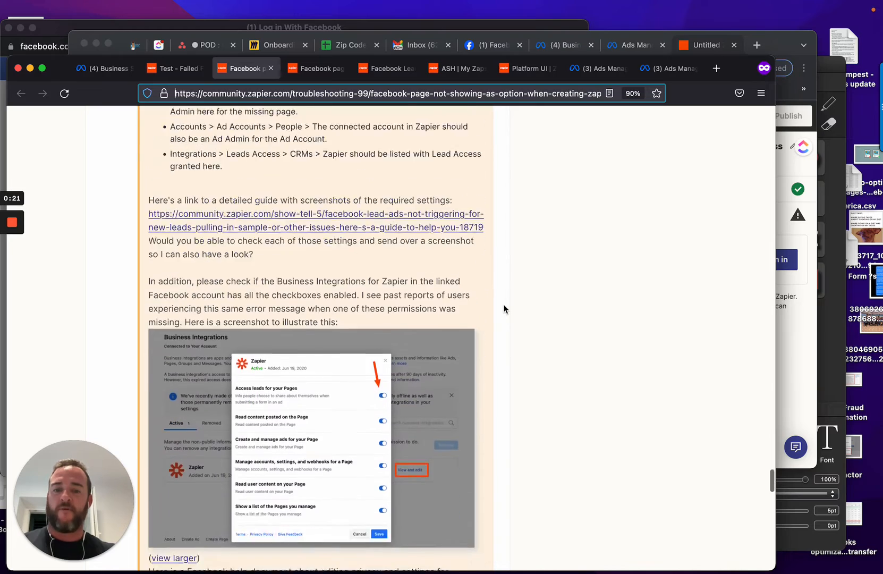
pyautogui.scroll(-3)
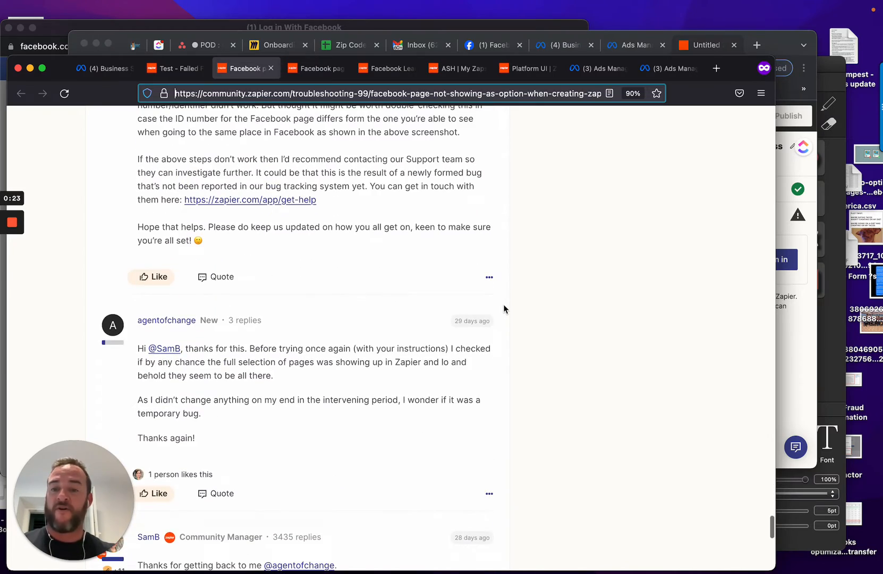
pyautogui.scroll(3)
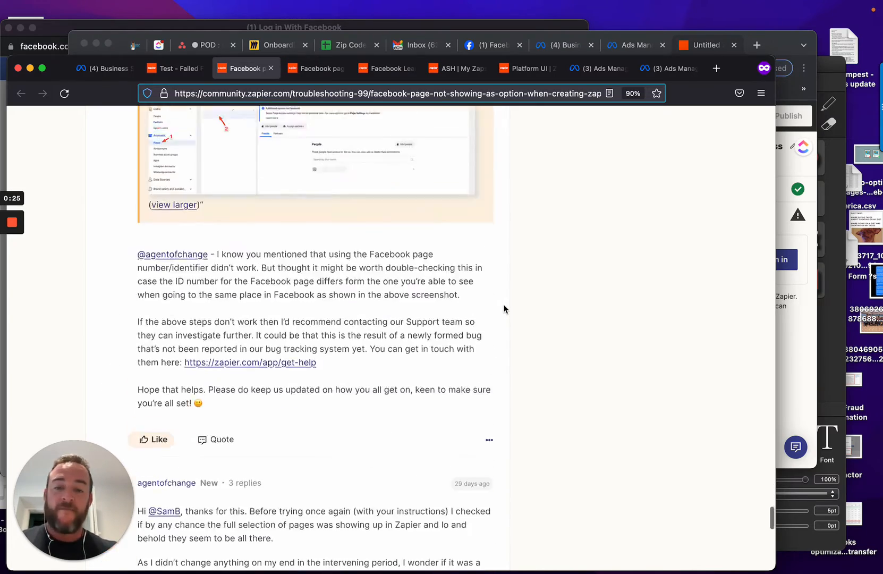
pyautogui.scroll(-3)
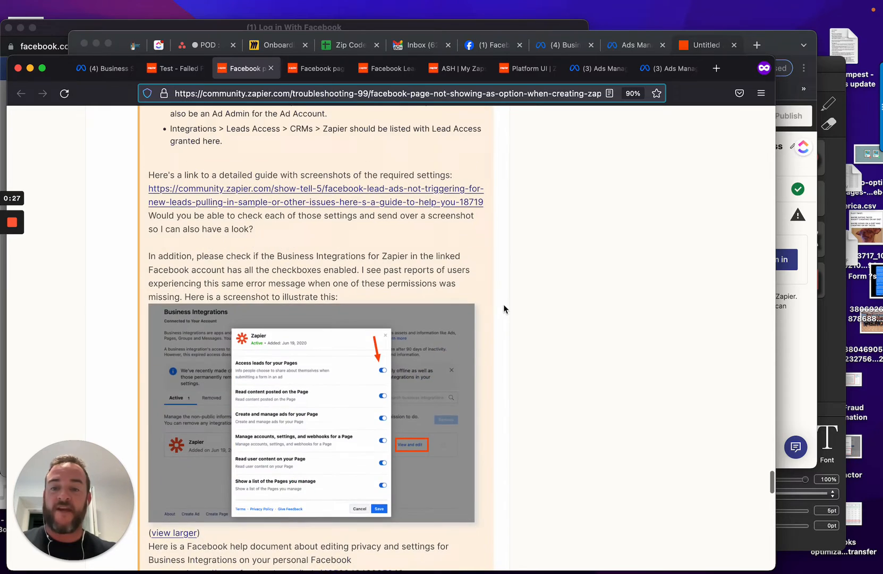
pyautogui.scroll(-3)
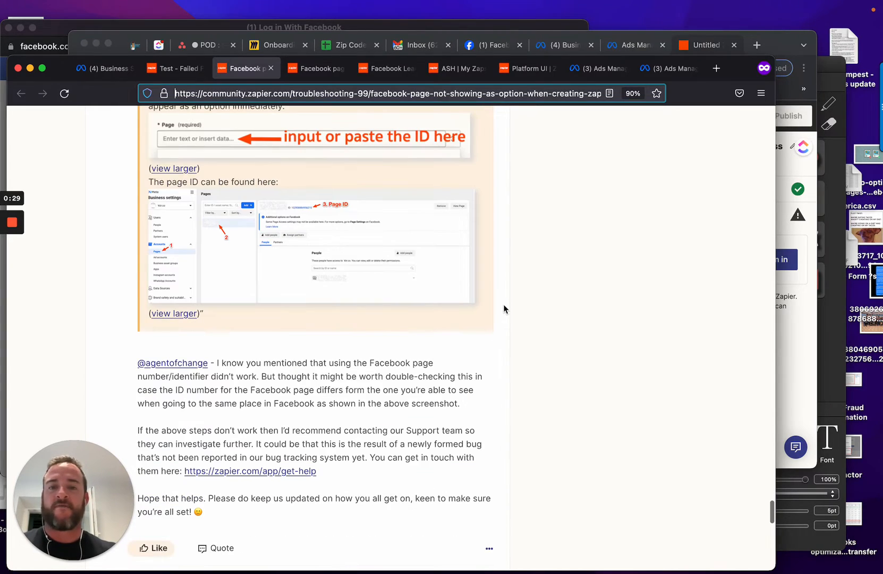
pyautogui.scroll(-3)
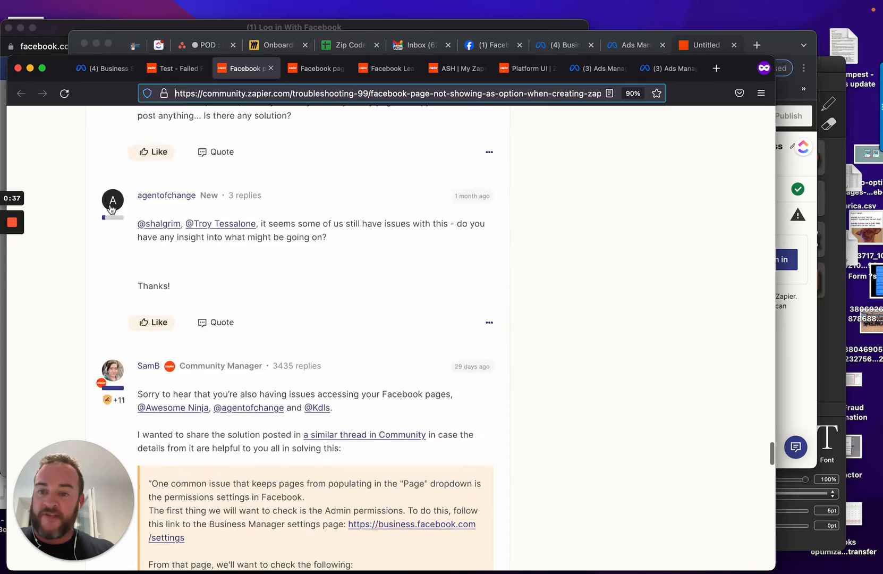
pyautogui.scroll(-3)
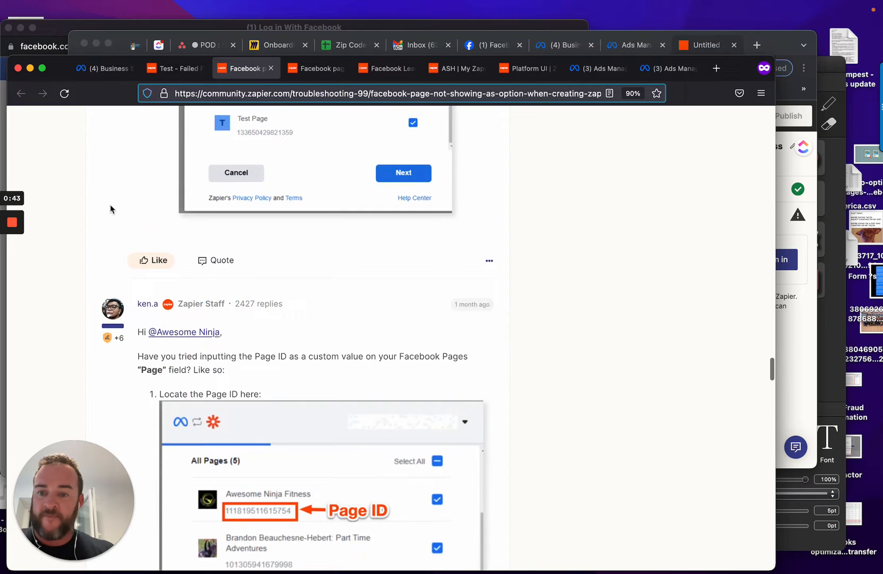
pyautogui.scroll(-3)
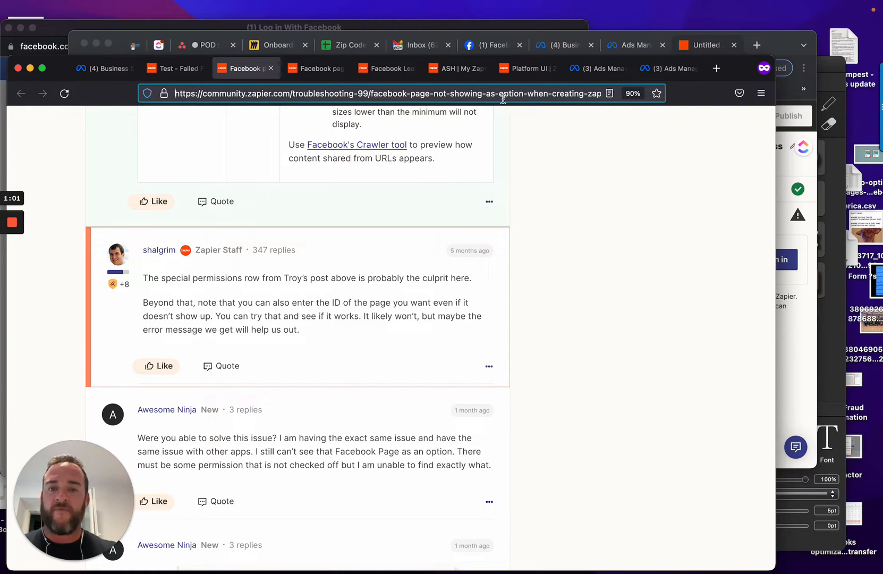
# Step: From the ASH | My Zaps list, create a brand-new untitled Zap
pyautogui.click(527, 68)
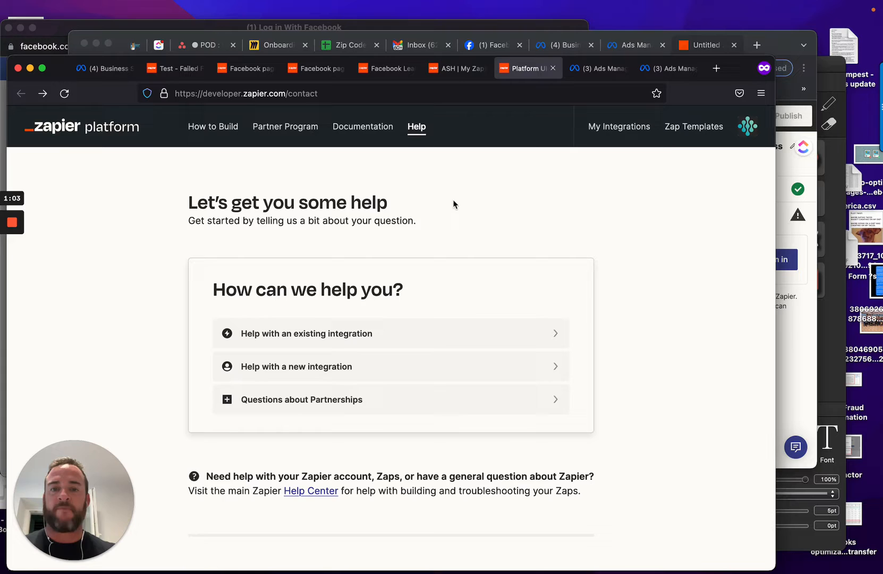
pyautogui.click(456, 68)
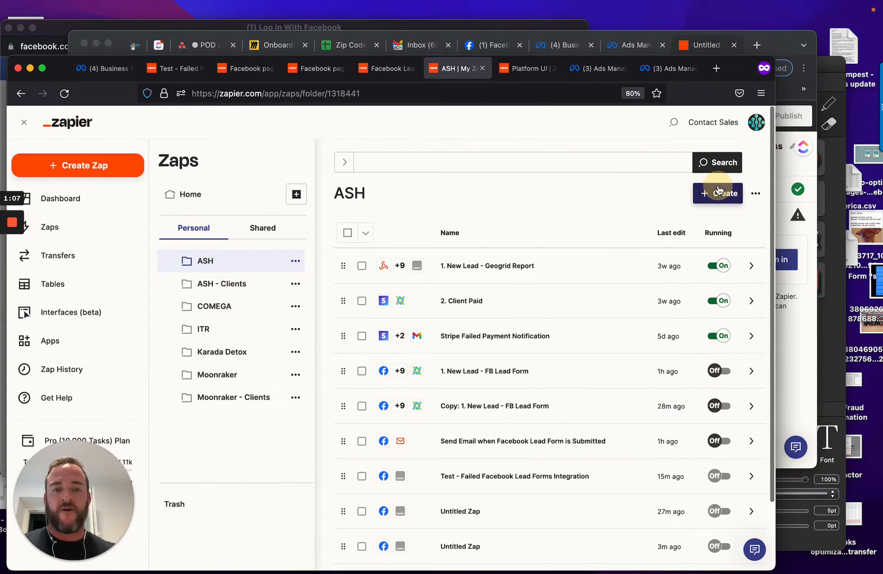
pyautogui.click(717, 193)
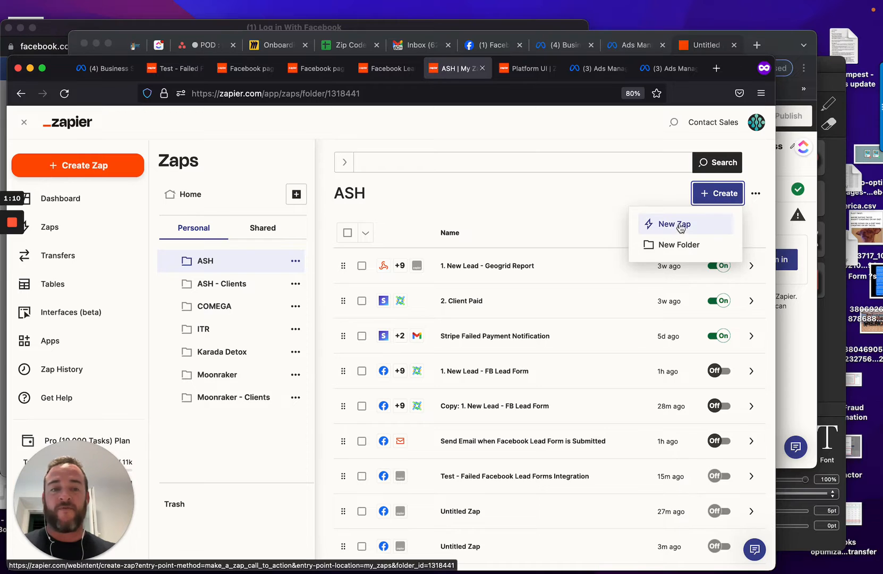
pyautogui.click(675, 223)
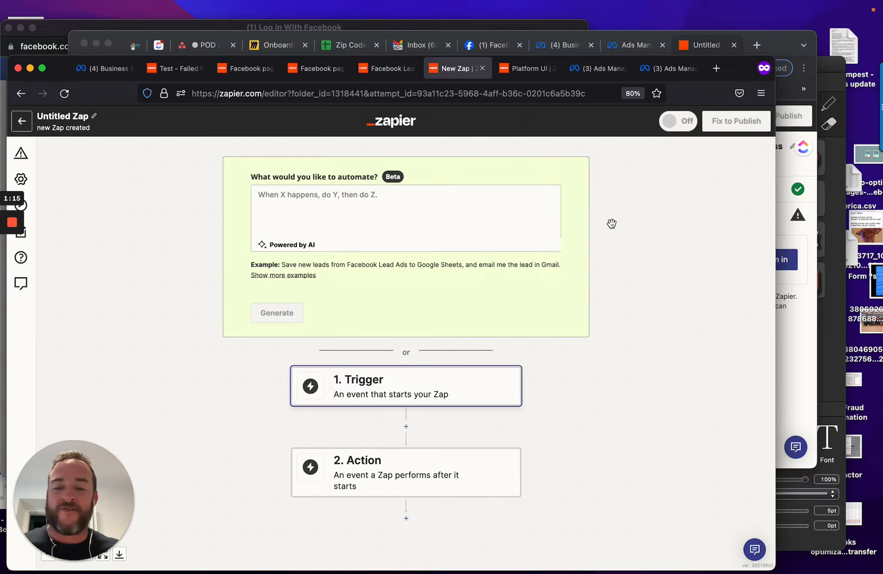
# Step: Make Facebook Lead Ads the trigger app with New Lead as the trigger event
pyautogui.click(405, 386)
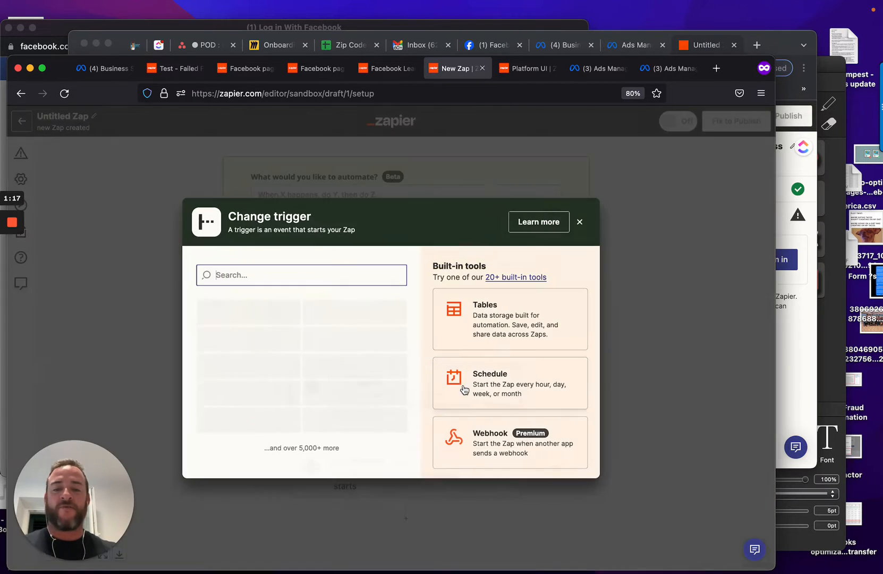
pyautogui.write('facebook')
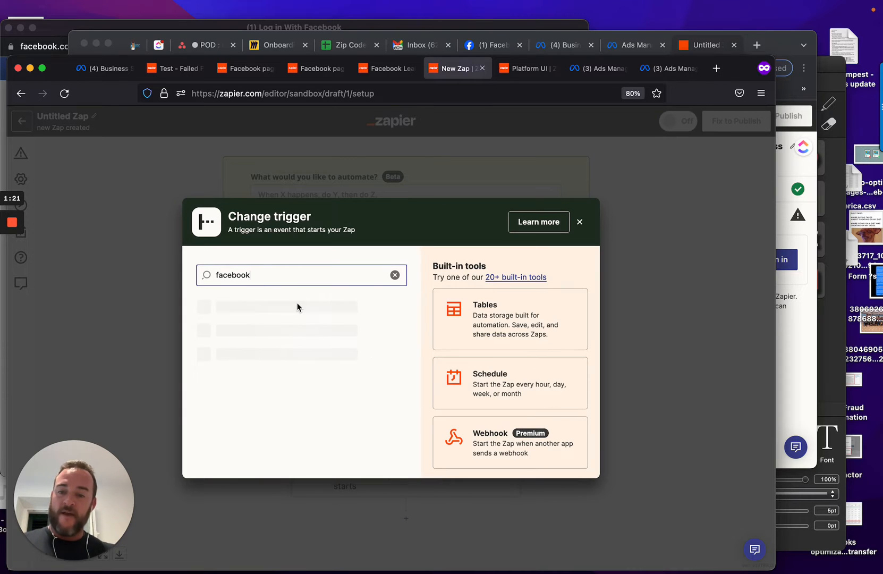
pyautogui.moveTo(281, 312)
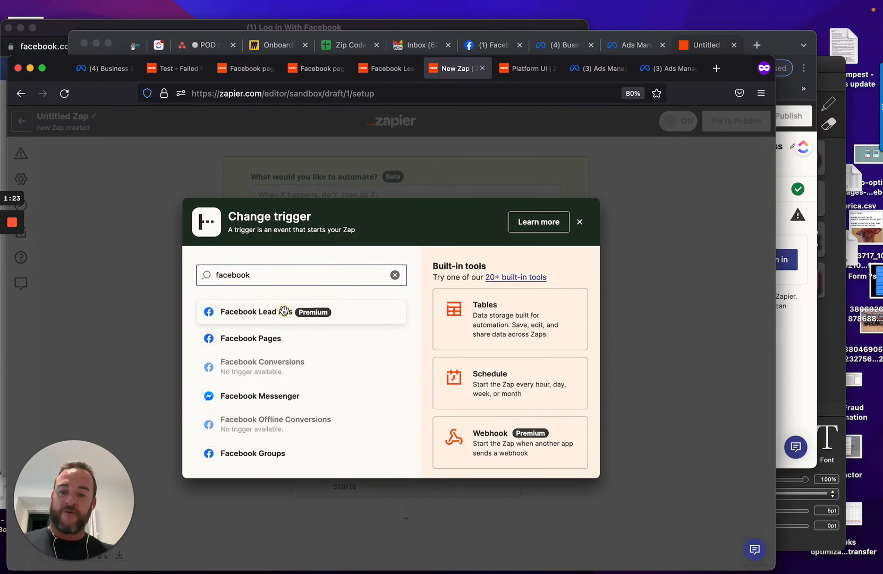
pyautogui.click(261, 311)
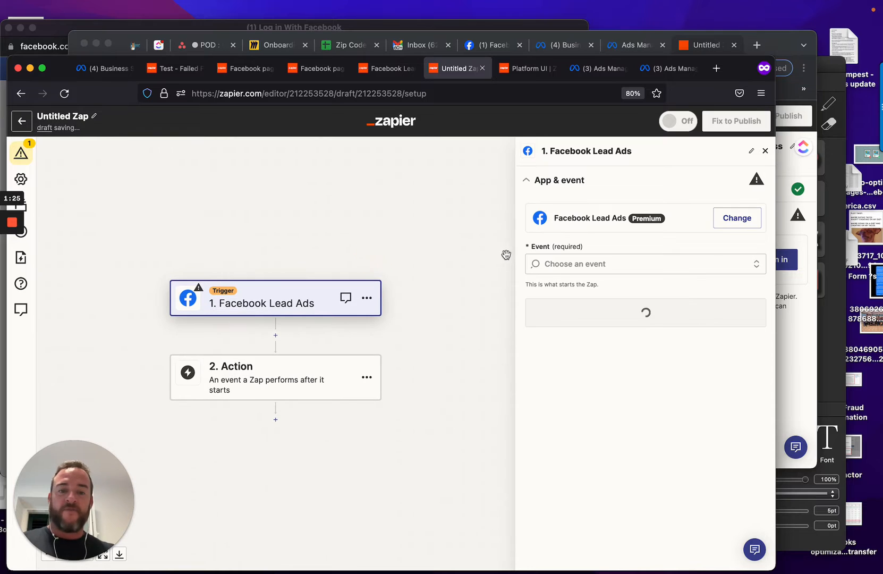
pyautogui.click(646, 263)
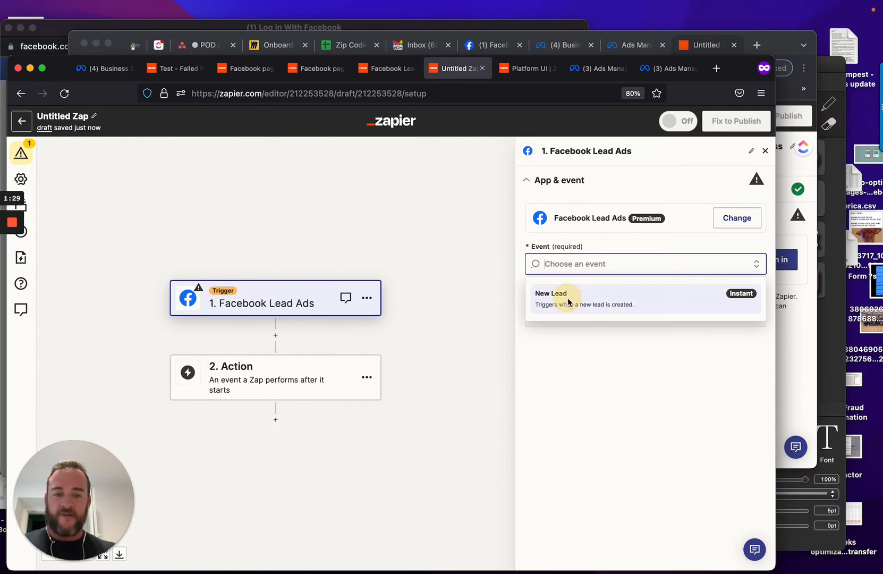
pyautogui.click(569, 299)
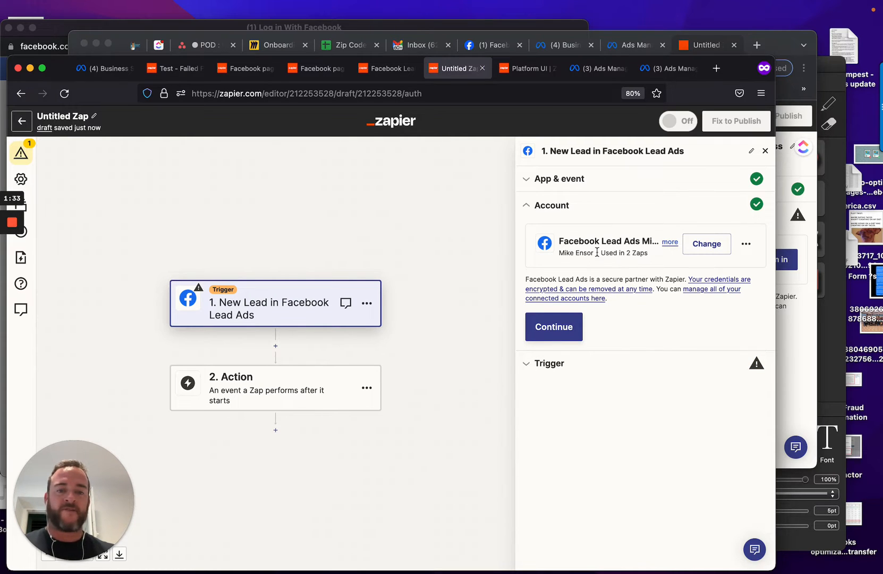
# Step: Check the trigger's page options, then return to the community thread on missing pages
pyautogui.click(553, 326)
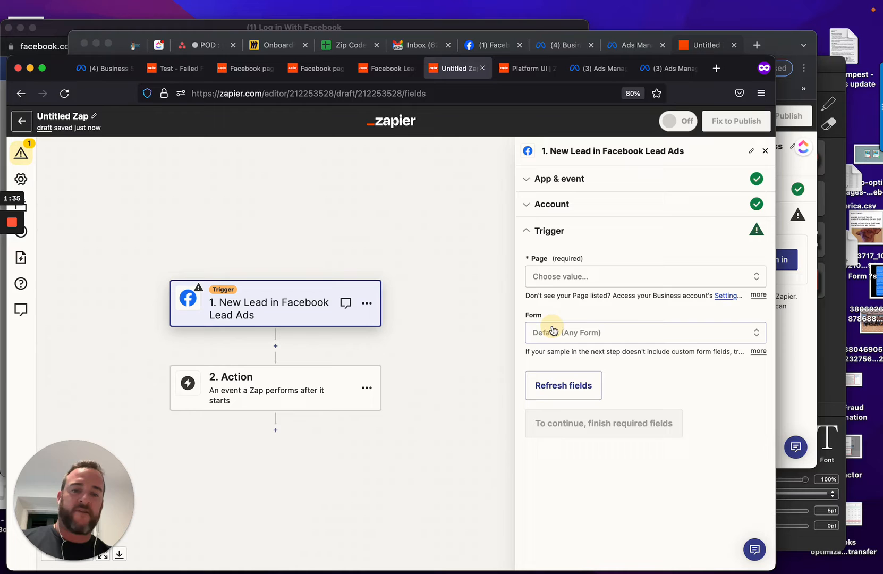
pyautogui.click(644, 276)
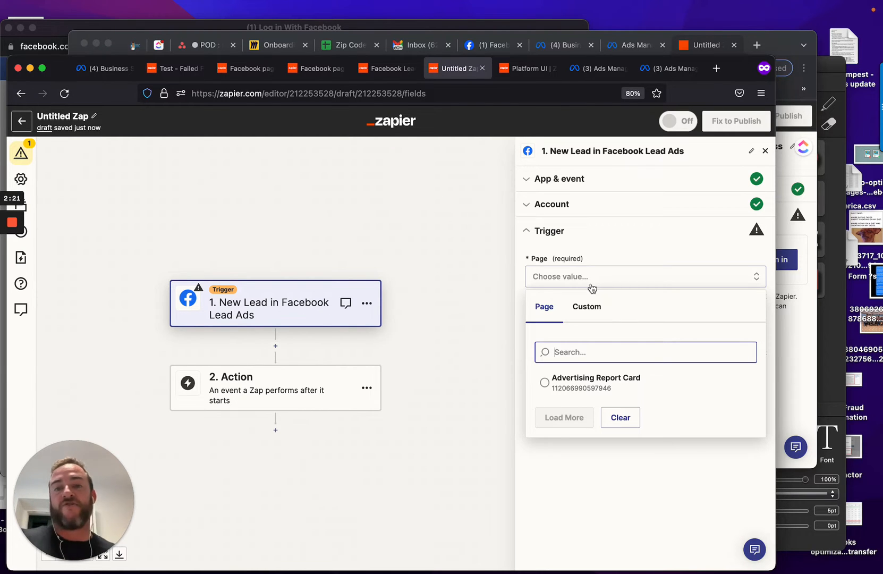
pyautogui.click(244, 68)
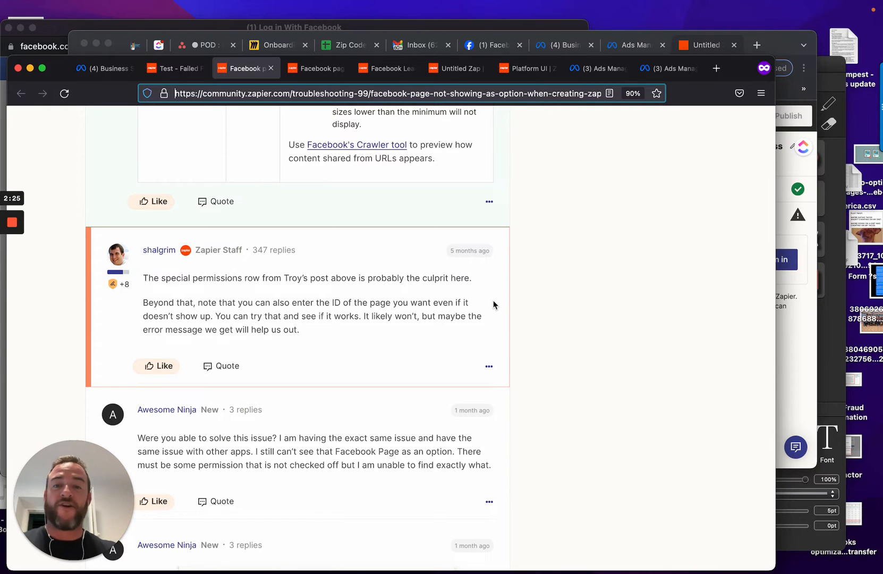
# Step: Return to the Zapier list of Zaps in the ASH folder
pyautogui.click(455, 68)
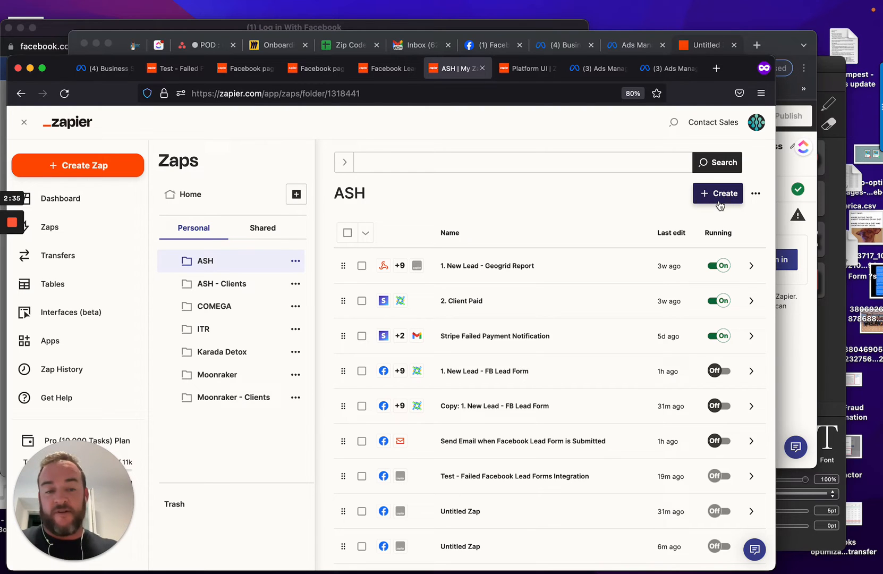
# Step: Start another new Zap with Facebook Lead Ads (for Business admins) as its trigger app
pyautogui.click(718, 193)
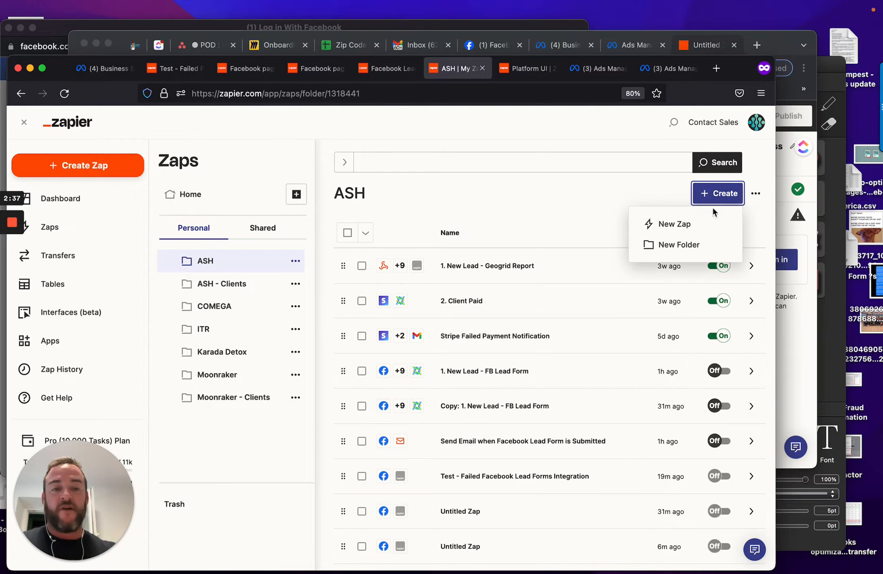
pyautogui.click(675, 223)
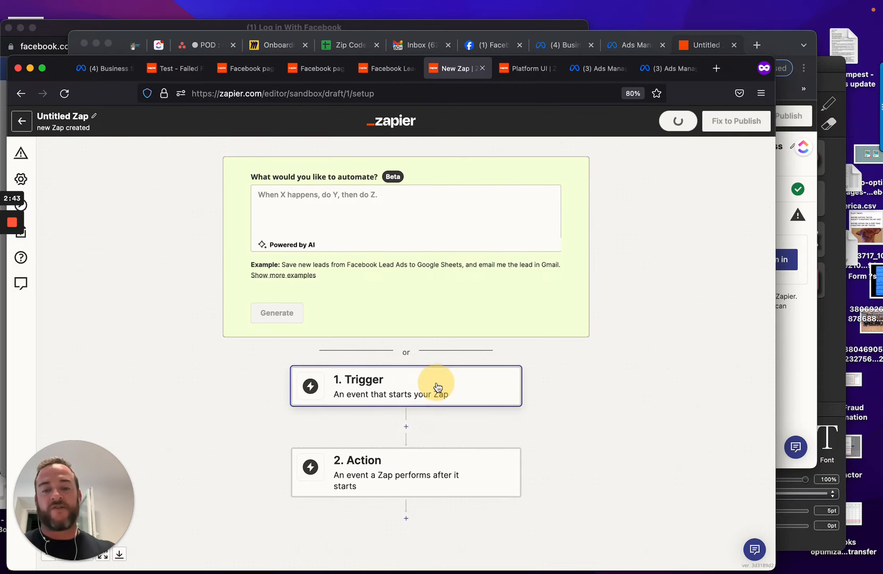
pyautogui.click(406, 385)
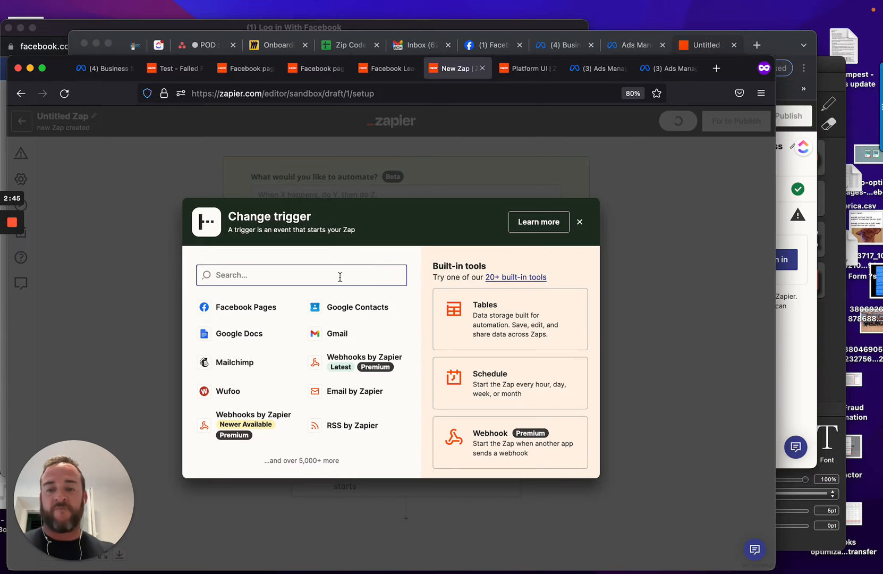
pyautogui.write('facebook')
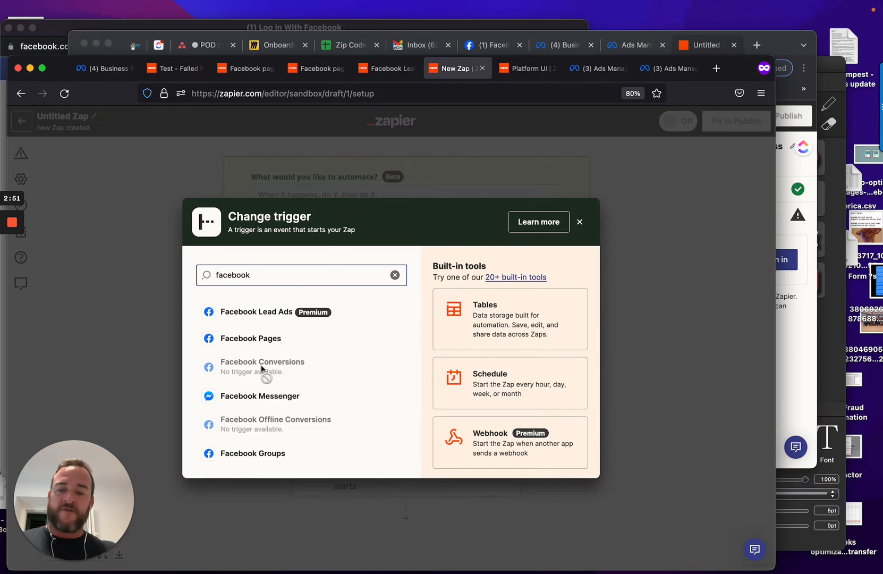
pyautogui.scroll(-3)
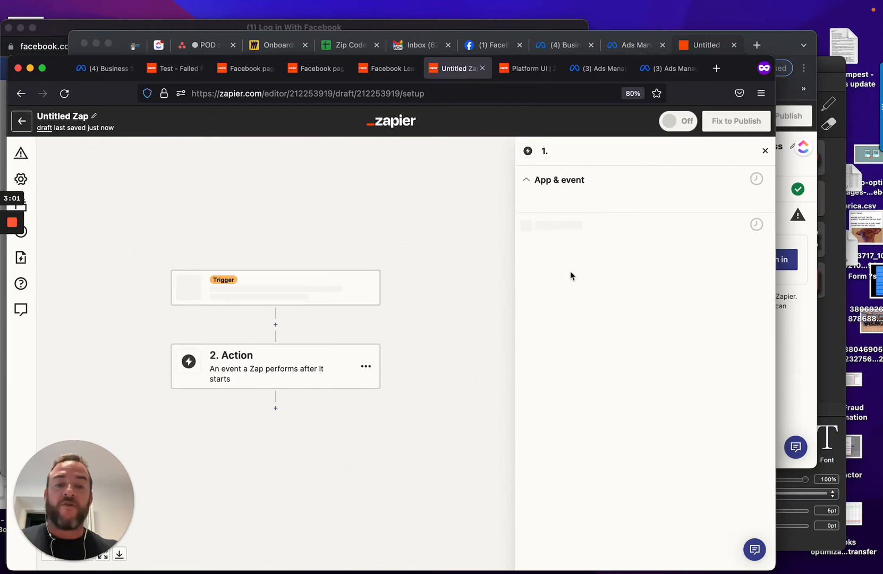
pyautogui.moveTo(682, 268)
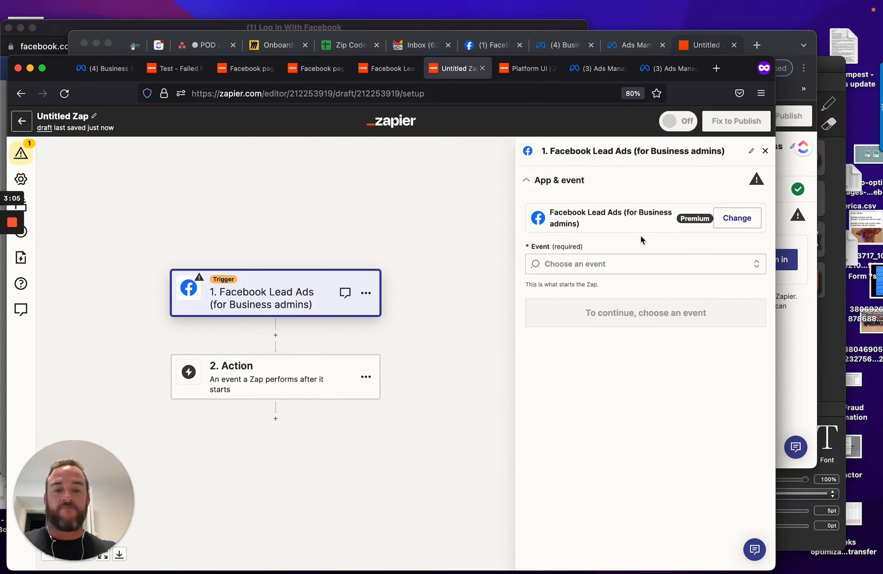
pyautogui.click(646, 263)
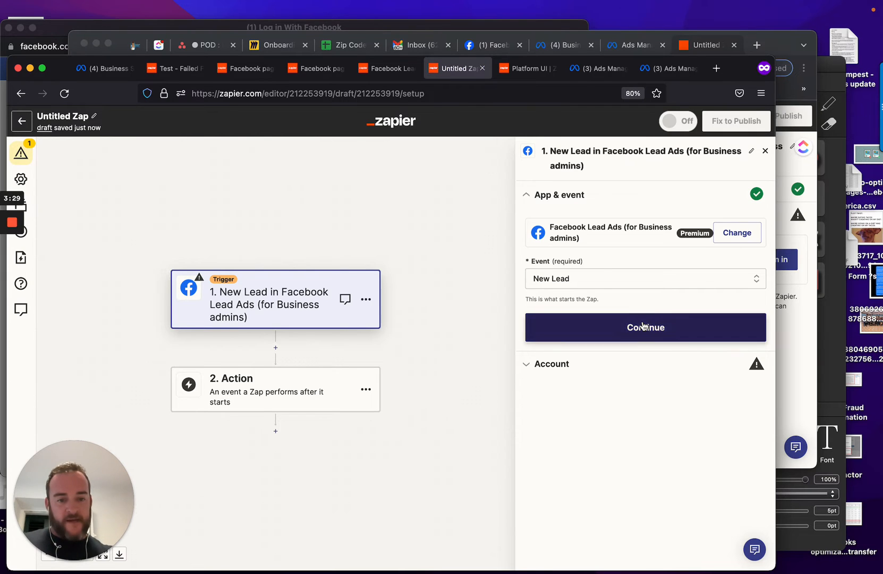
# Step: Confirm the New Lead event and begin signing in to a Facebook Lead Ads account
pyautogui.click(645, 327)
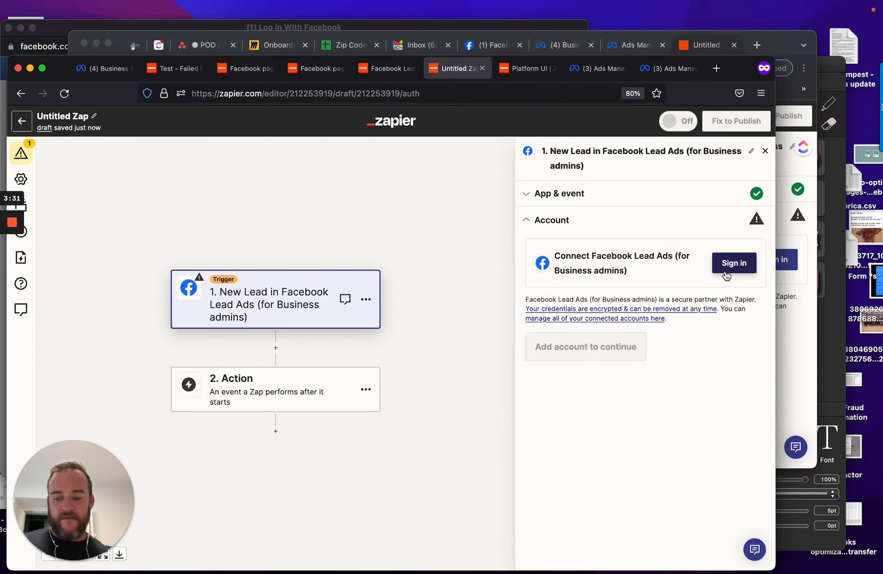
pyautogui.click(734, 262)
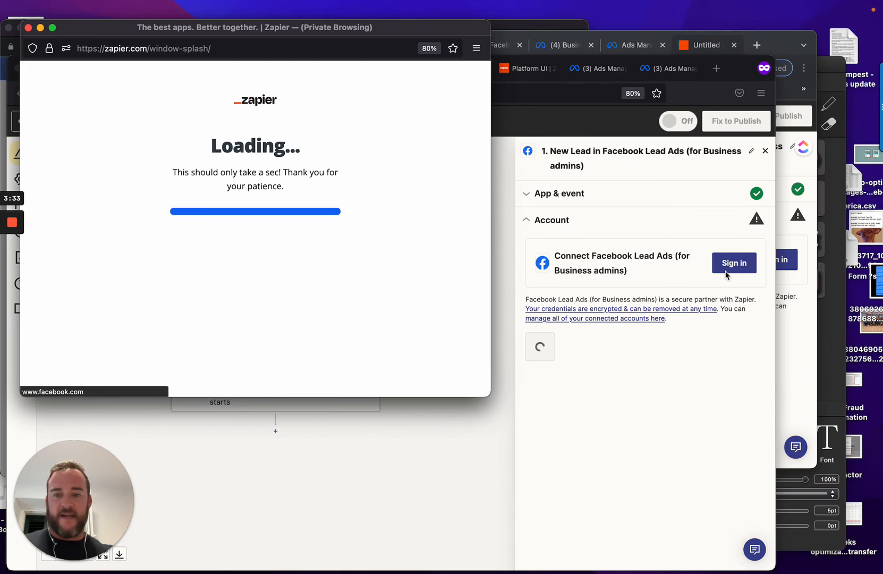
# Step: Continue as the logged-in Facebook user and accept the permissions overview
pyautogui.click(734, 262)
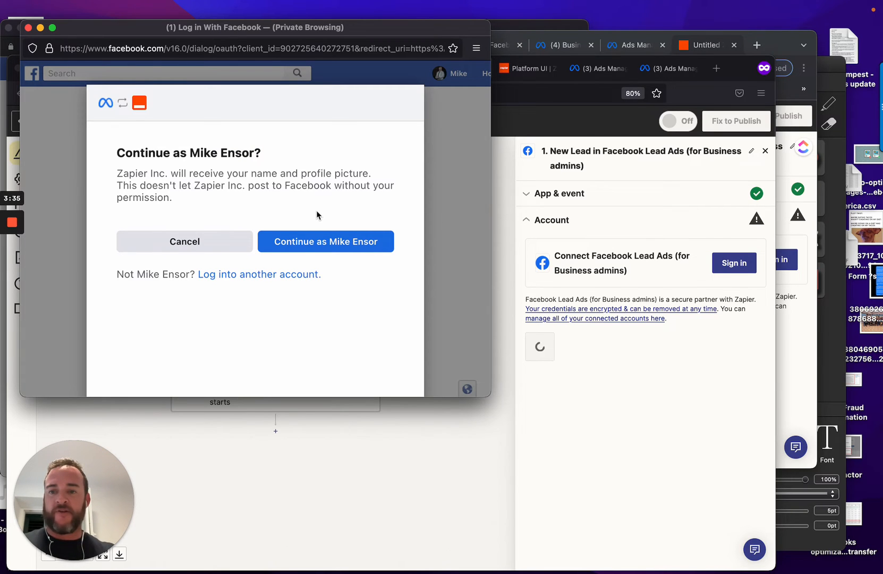
pyautogui.click(325, 241)
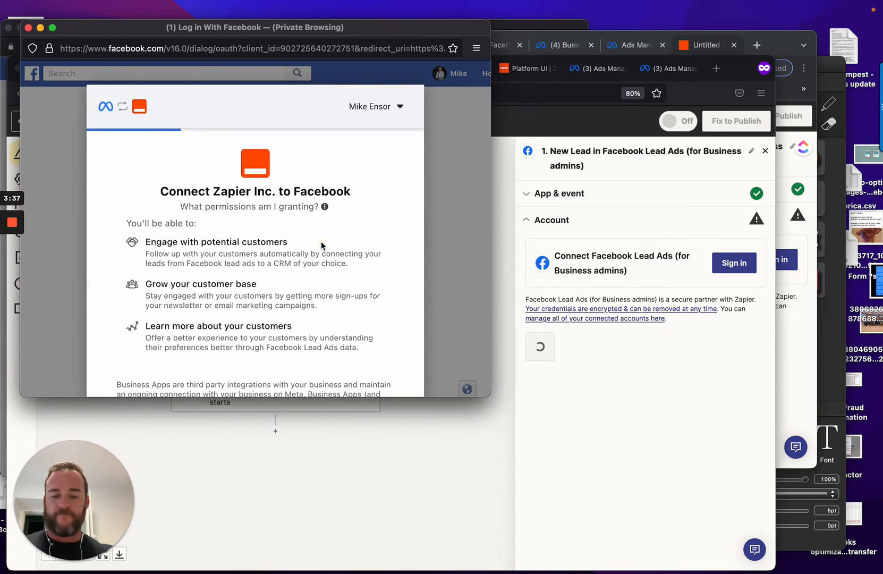
pyautogui.scroll(-3)
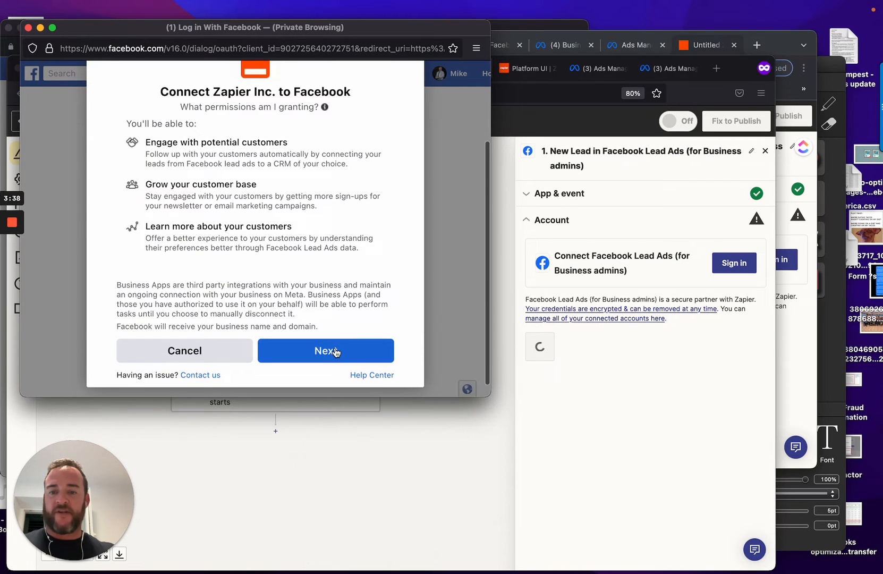
pyautogui.click(325, 350)
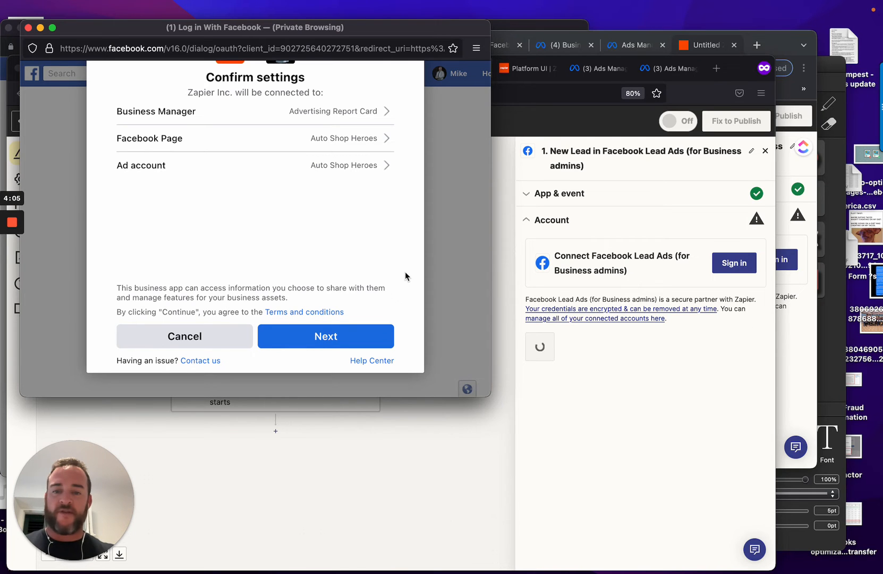
# Step: Confirm the business, Page and ad account choices and accept all requested permissions
pyautogui.click(325, 336)
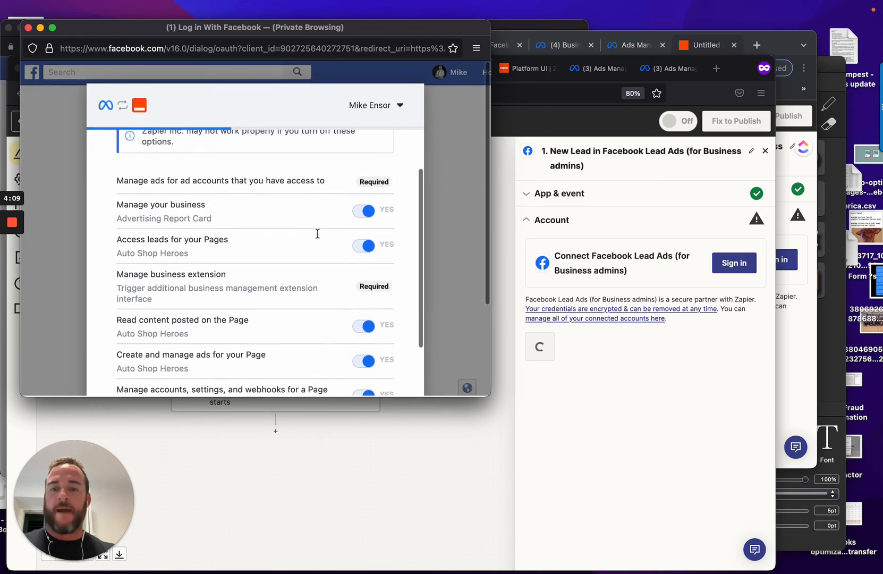
pyautogui.scroll(-3)
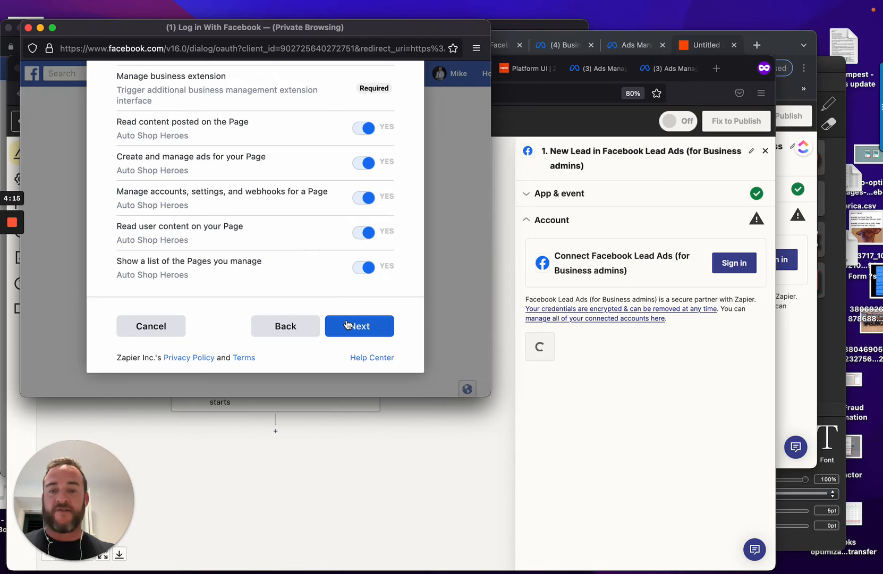
pyautogui.click(359, 325)
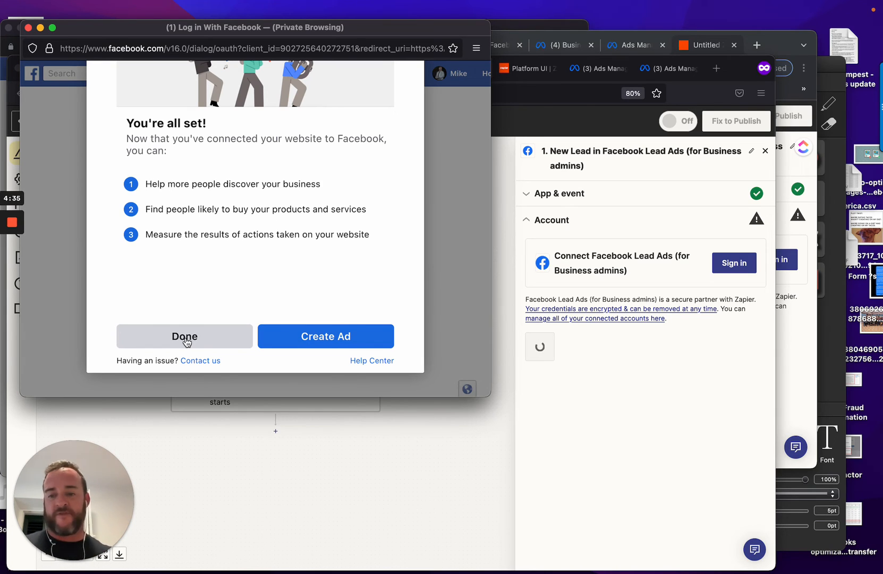
# Step: Close the Facebook window, continue with the connected account and list the lead forms
pyautogui.click(185, 335)
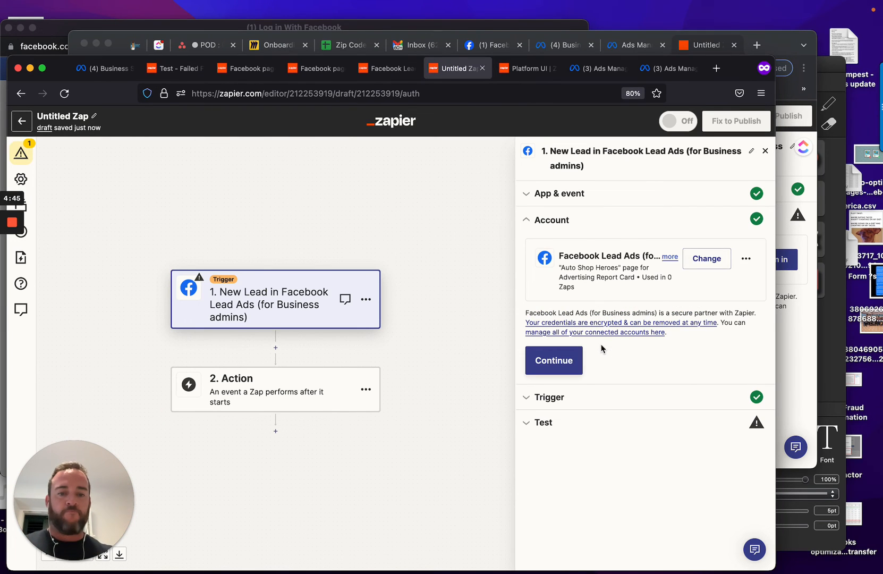
pyautogui.click(554, 360)
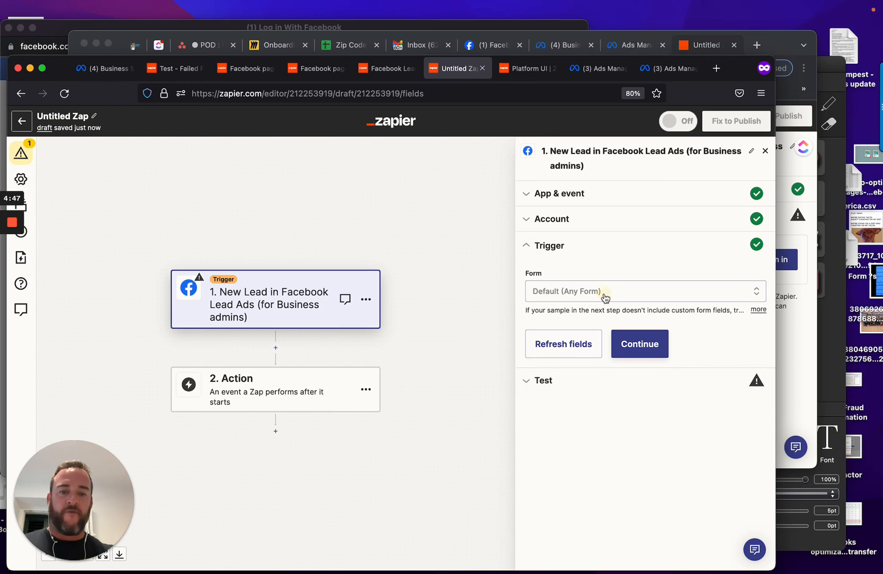
pyautogui.click(646, 291)
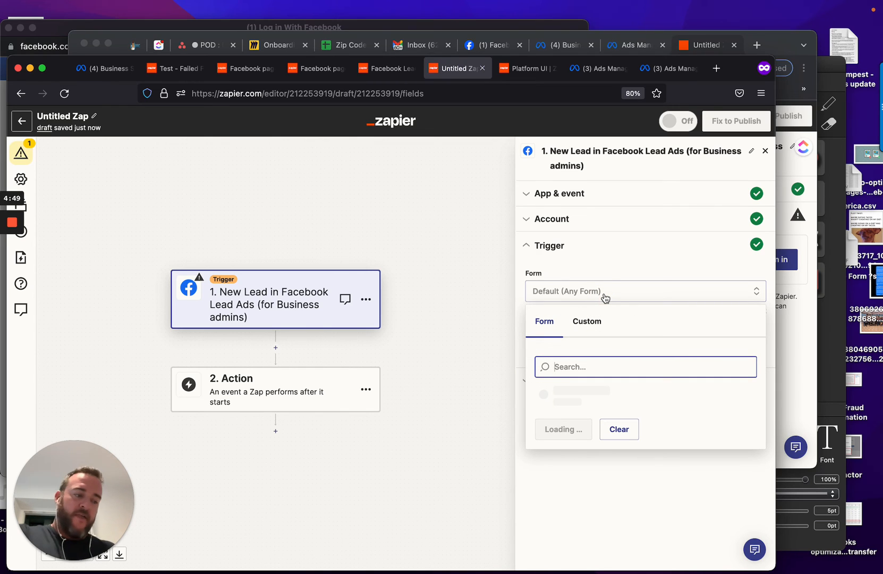